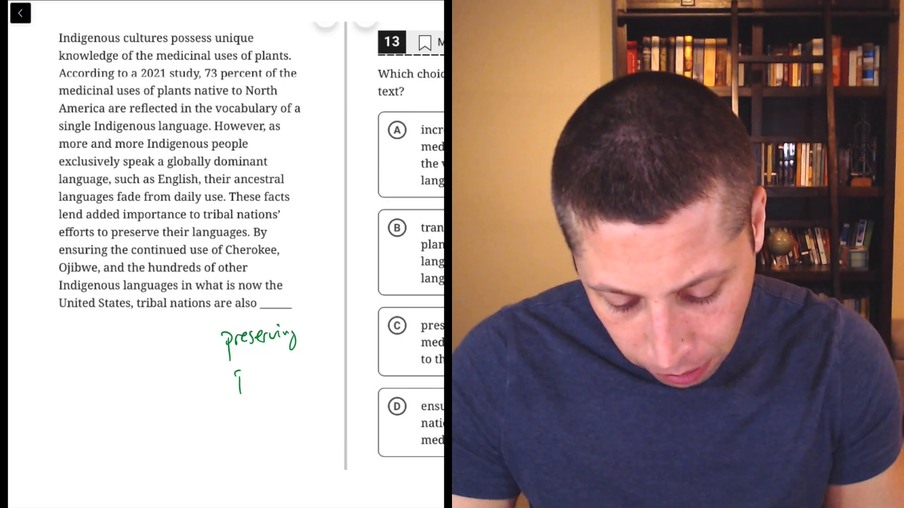
# Handwrite the summary 'preserving plant words' in the blank space under the passage
pyautogui.write('plant words')
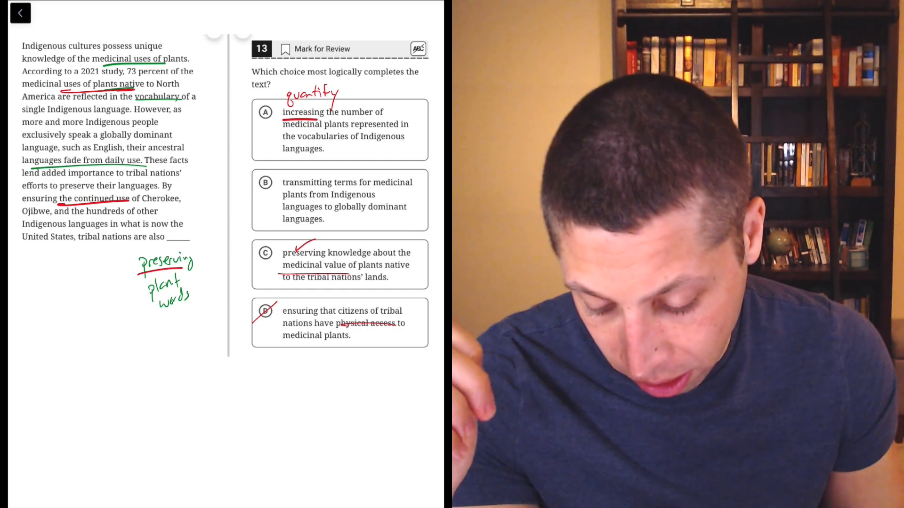
# Circle 'preserve' in the passage, expand the summary with 'the uses of', and circle choice C
pyautogui.moveTo(52, 173); pyautogui.dragTo(104, 199)
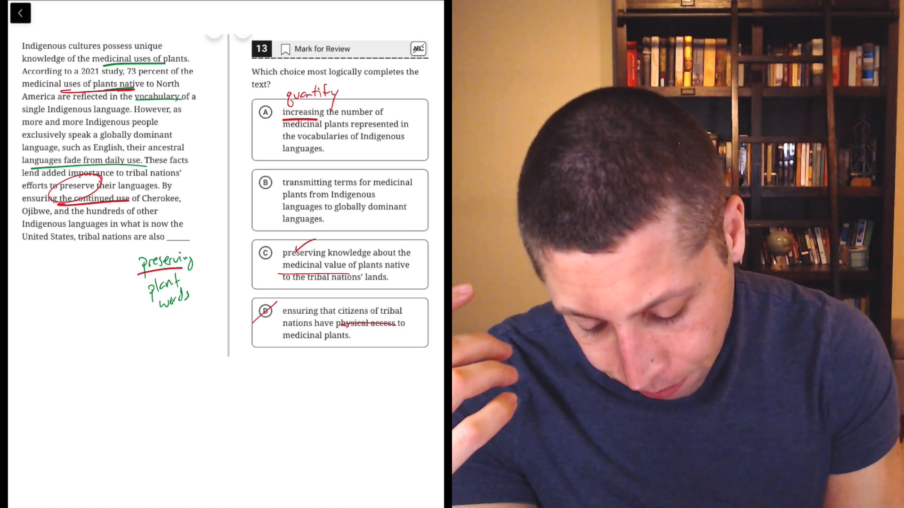
pyautogui.write('the')
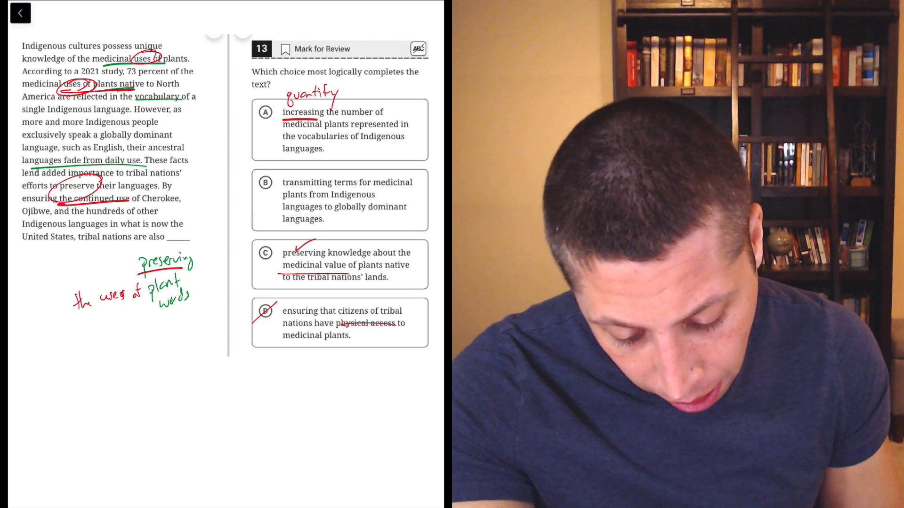
pyautogui.click(264, 252)
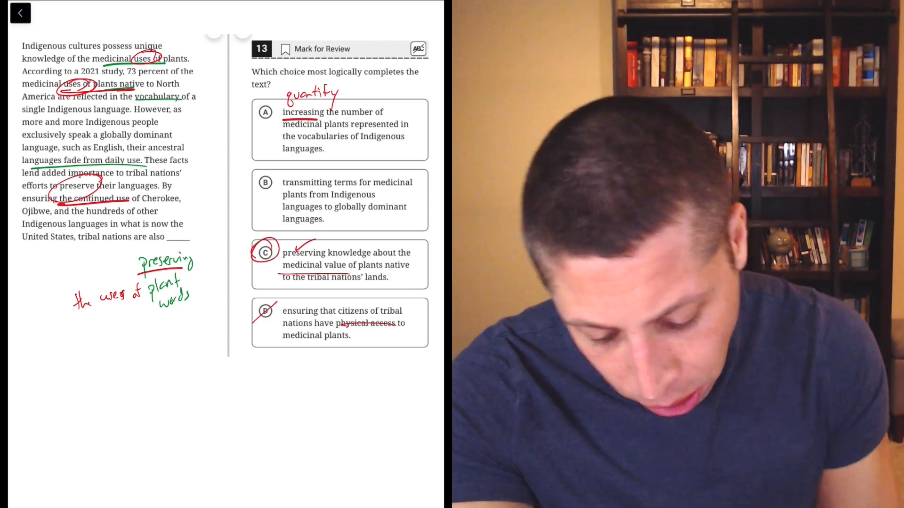